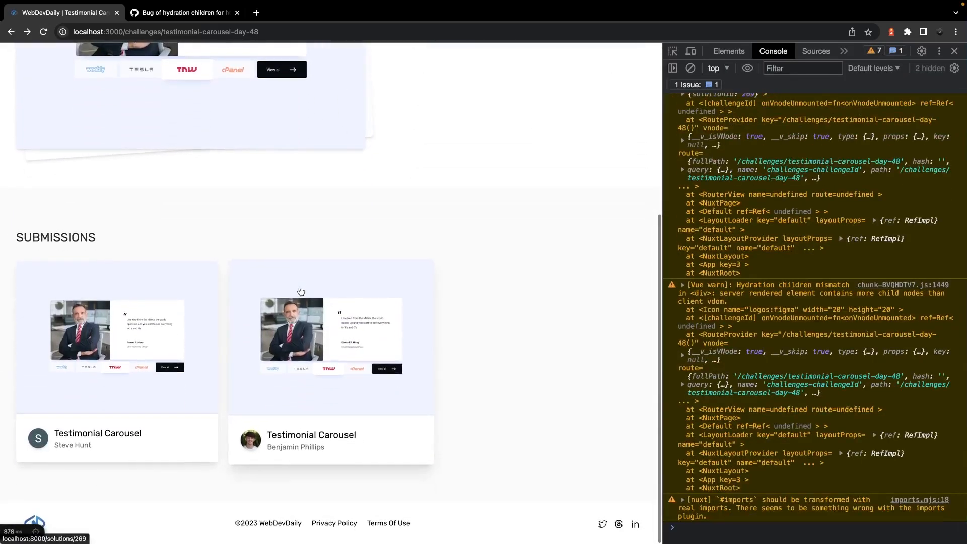
- Scroll the reloaded challenge page and console to the 'Hydration children mismatch in <a>' warning
scroll("up", 3)
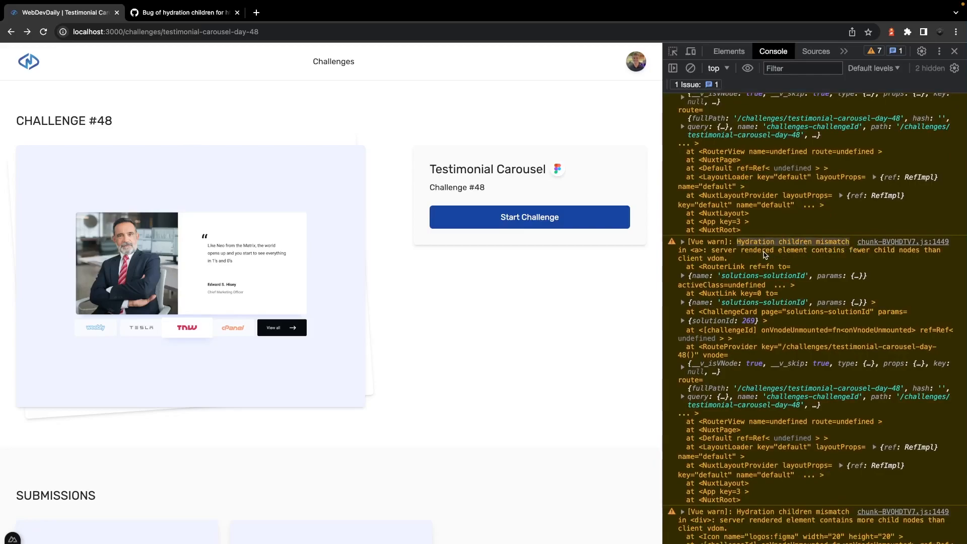
mouse_move(735, 259)
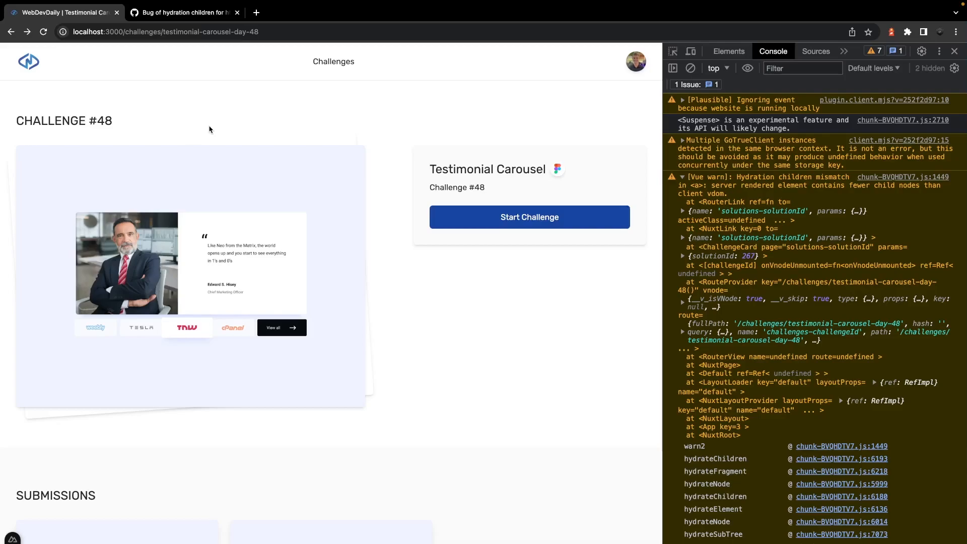
mouse_move(241, 141)
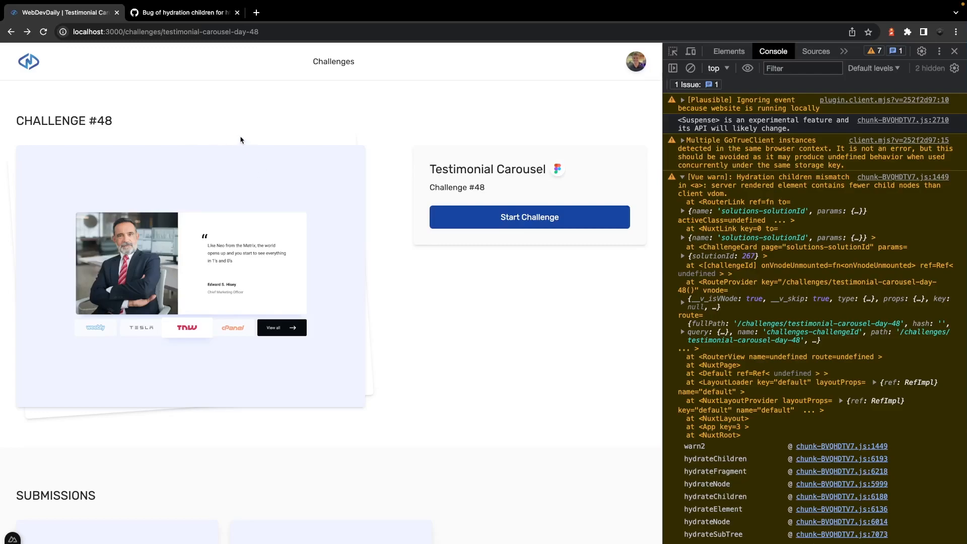
scroll("down", 3)
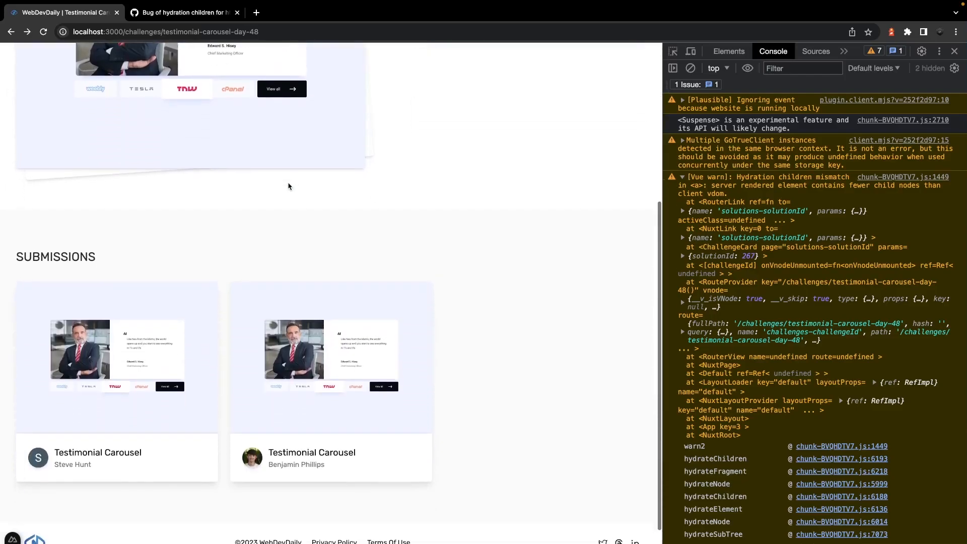
scroll("up", 3)
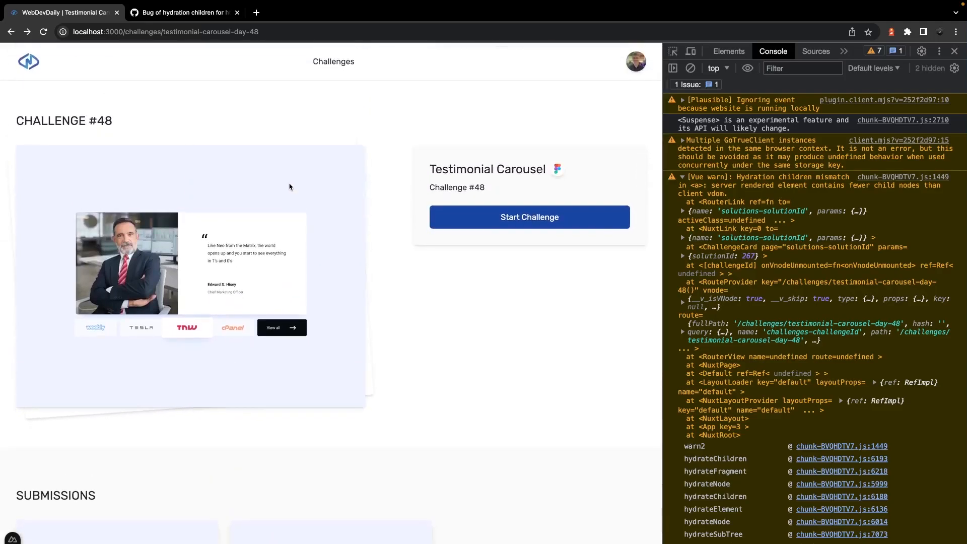
mouse_move(761, 199)
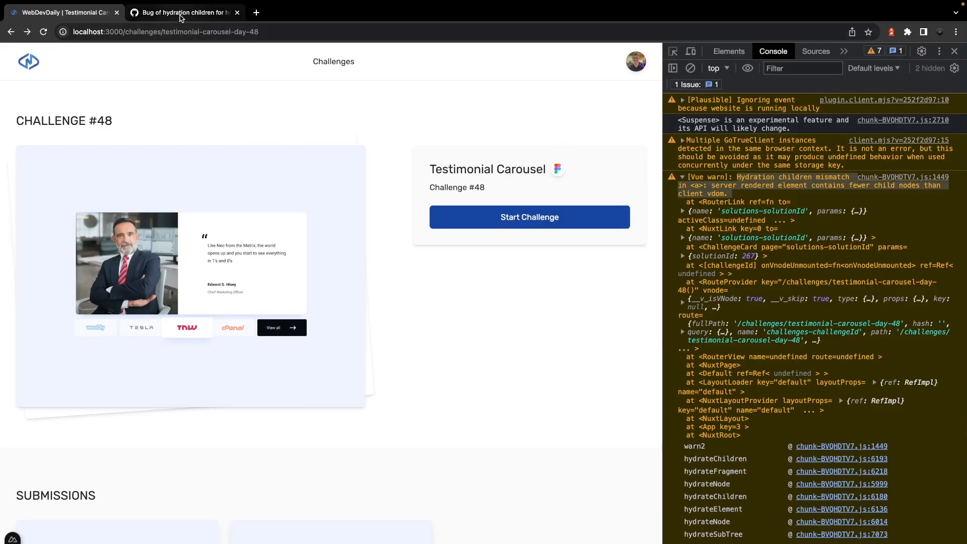
- Find danielroe's accepted answer in the GitHub discussion and highlight the sentence about disallowed <a> nesting
left_click(183, 12)
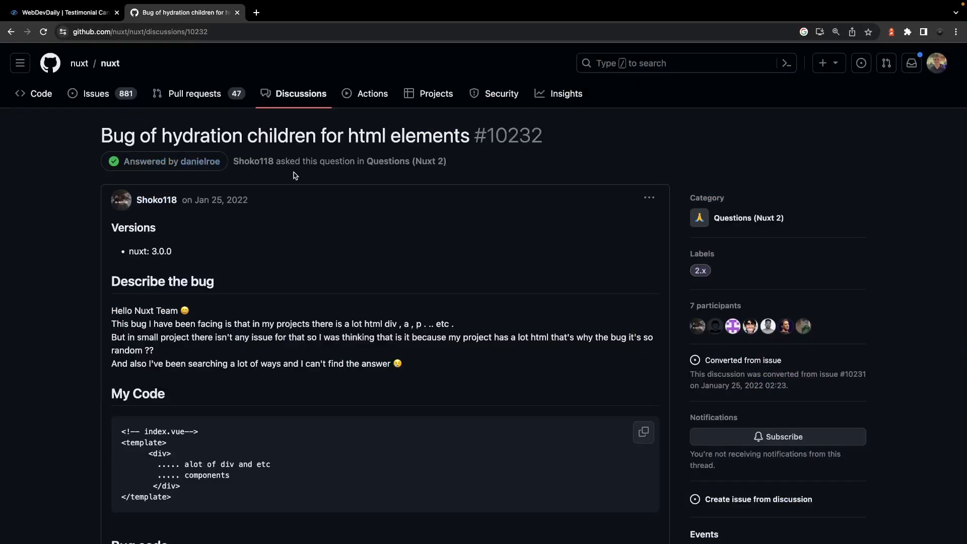
mouse_move(311, 213)
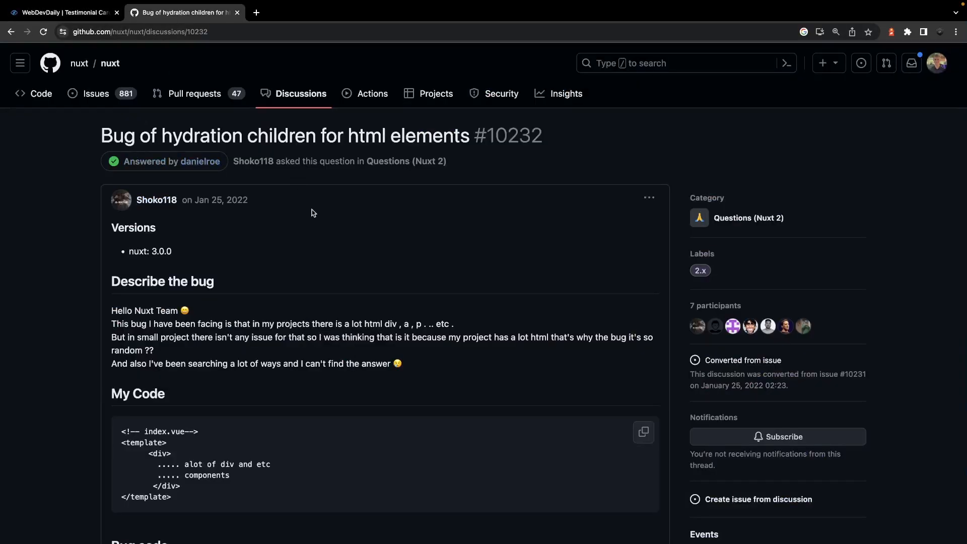
scroll("down", 3)
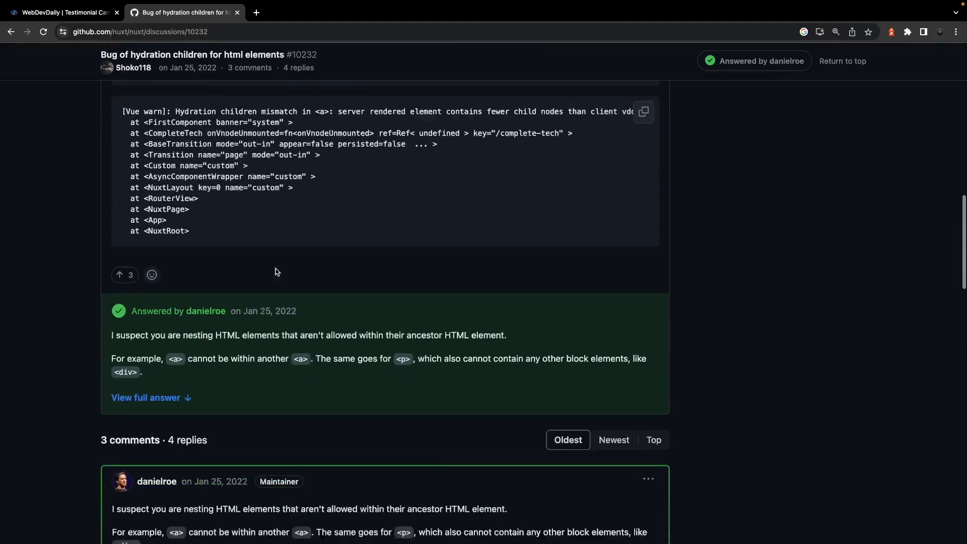
scroll("down", 3)
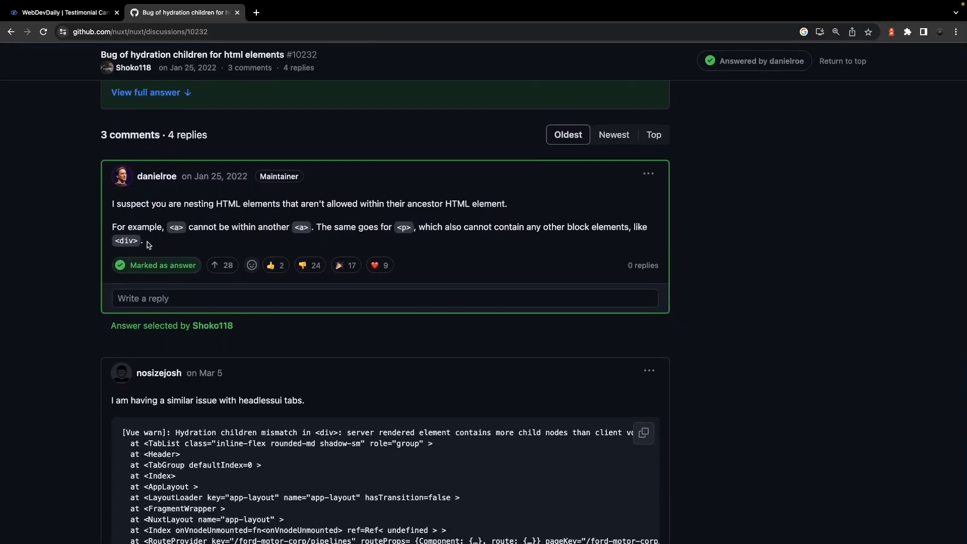
mouse_move(159, 248)
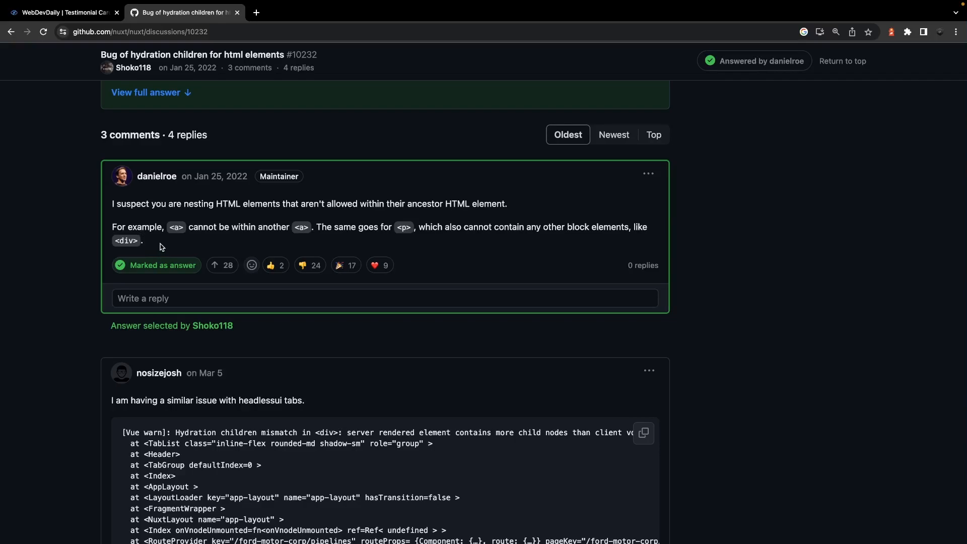
left_click_drag(114, 203, 175, 204)
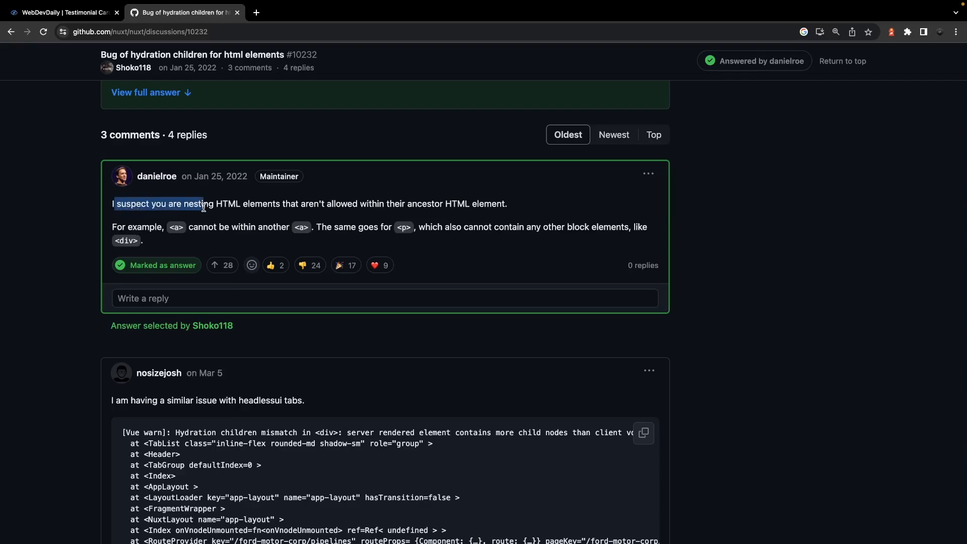
left_click_drag(203, 205, 507, 205)
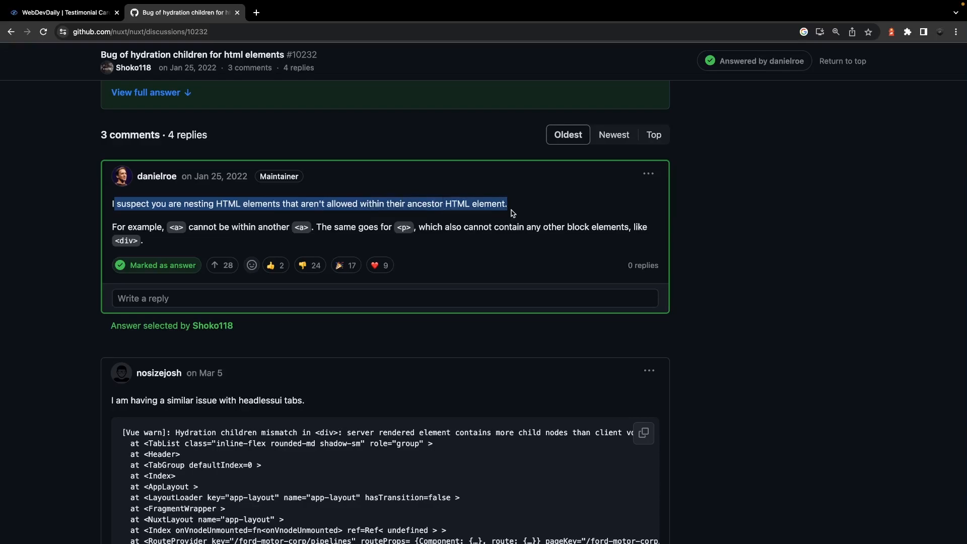
- Review the rest of the answer, then return toward the challenge page's template code
left_click(159, 239)
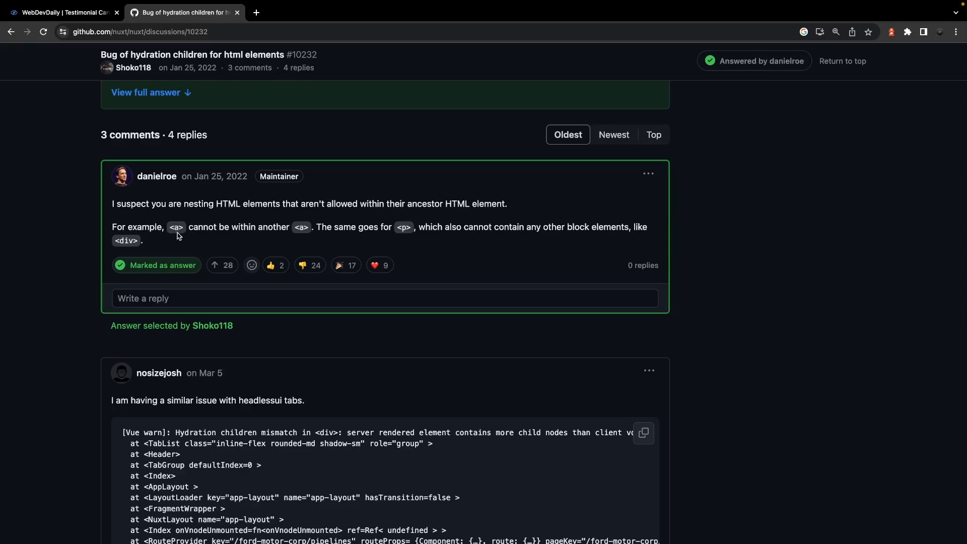
left_click_drag(171, 226, 244, 227)
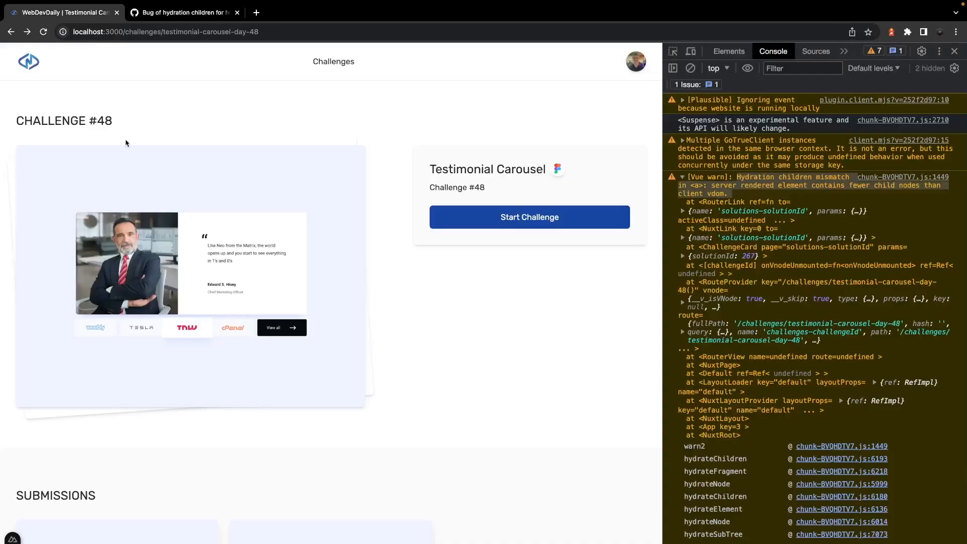
scroll("down", 3)
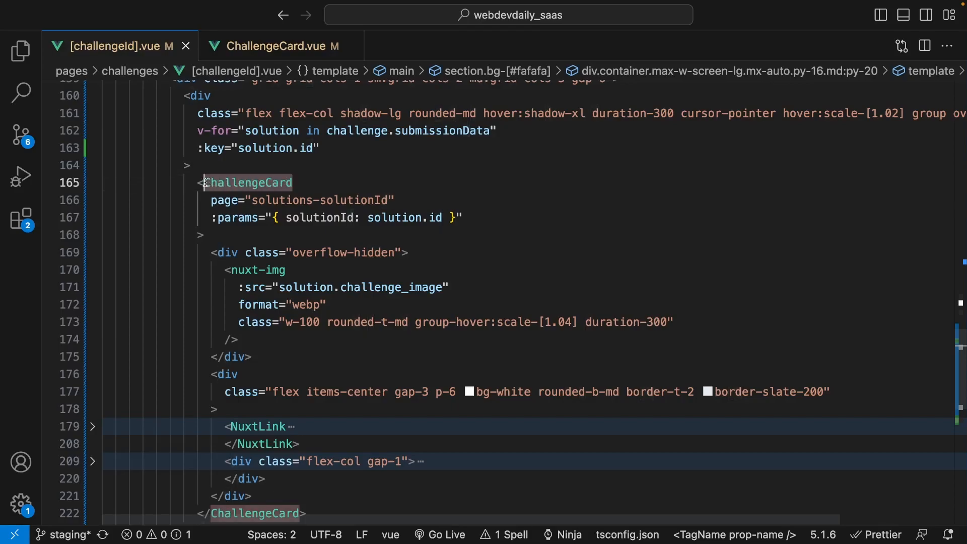
- Inspect ChallengeCard.vue's NuxtLink wrapper, then return to [challengeId].vue's inner NuxtLink to the profile page
left_click(278, 45)
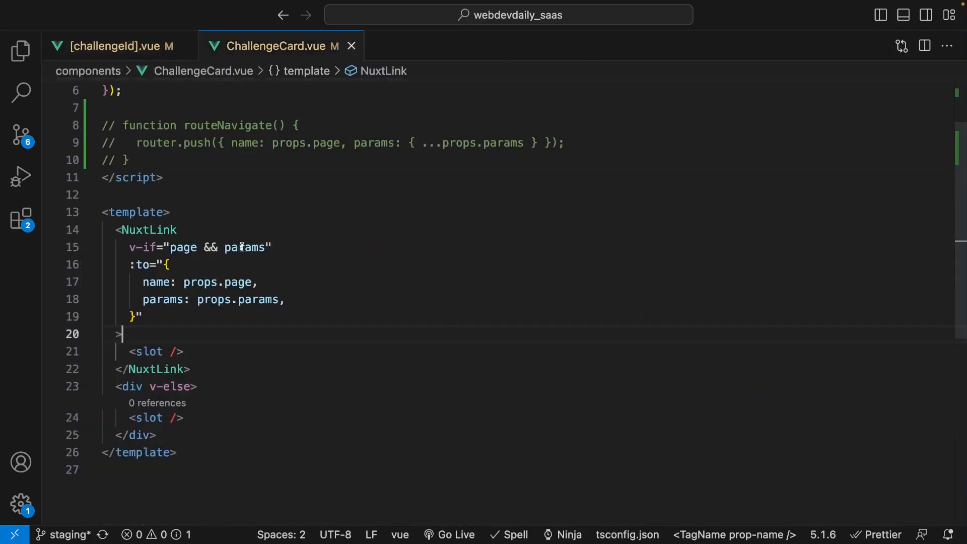
mouse_move(148, 230)
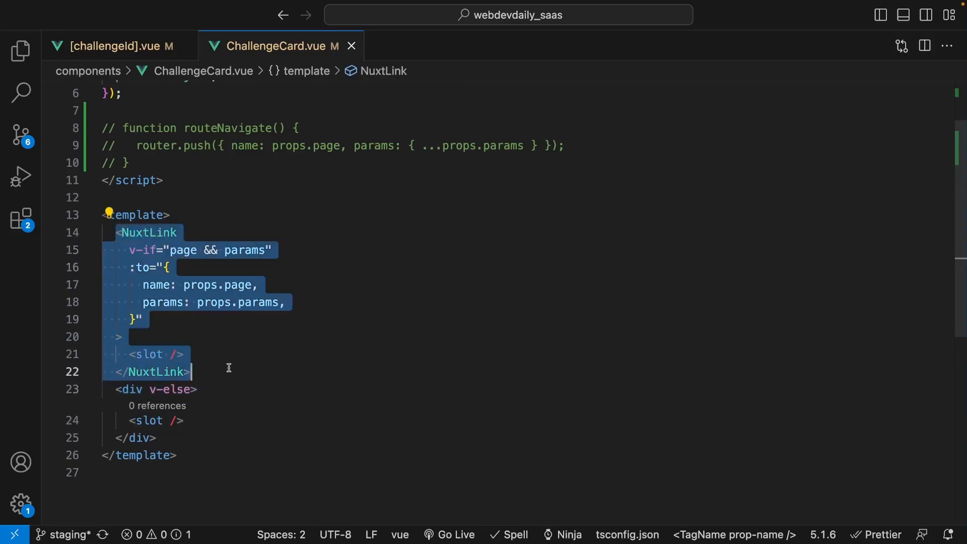
left_click(213, 365)
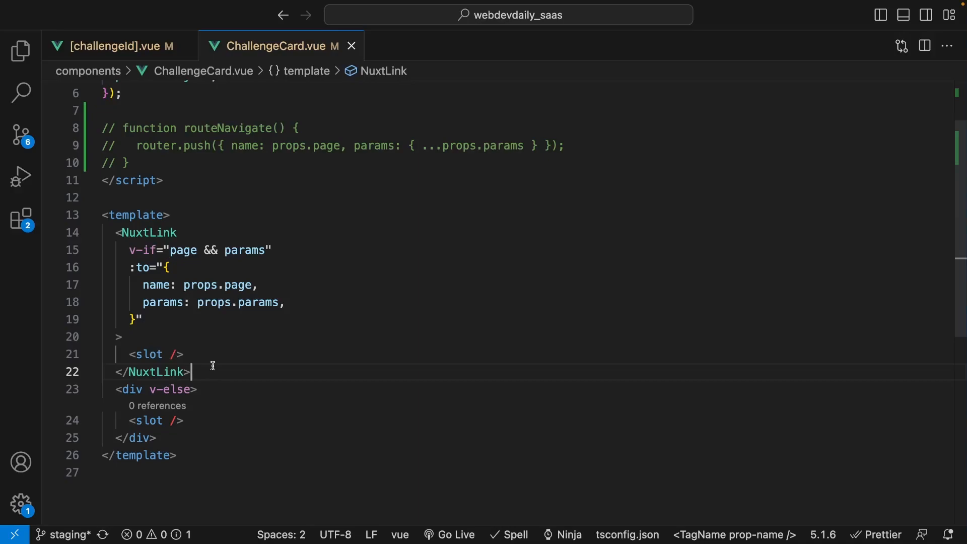
left_click(116, 45)
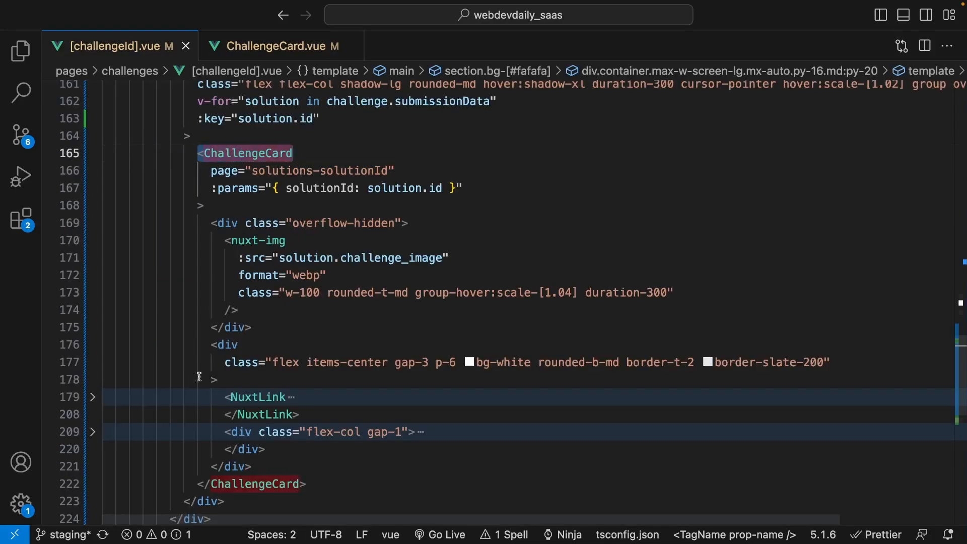
mouse_move(363, 323)
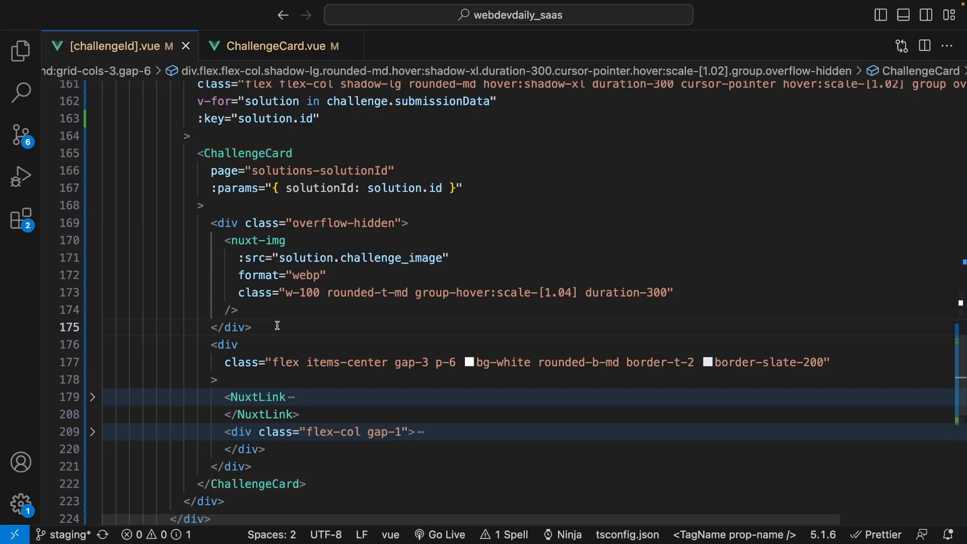
mouse_move(334, 404)
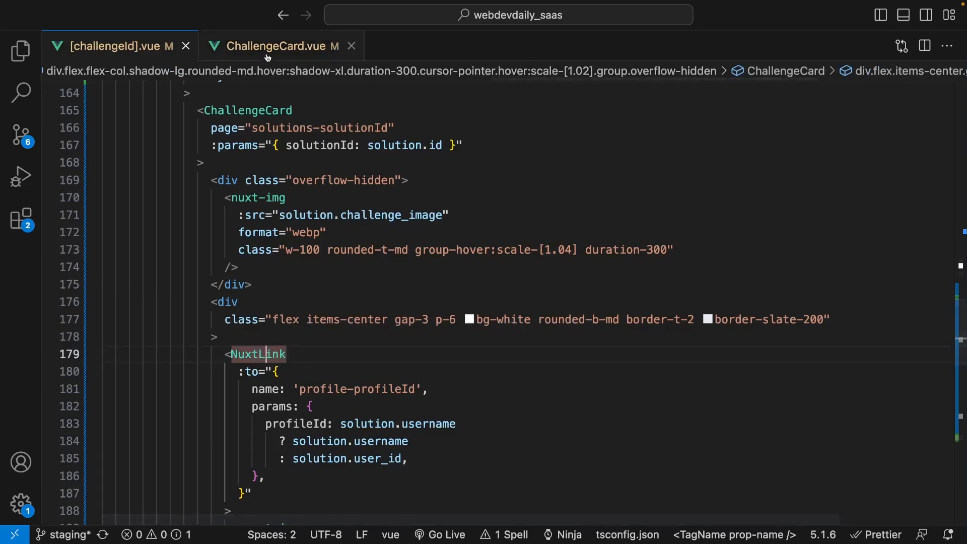
left_click(281, 45)
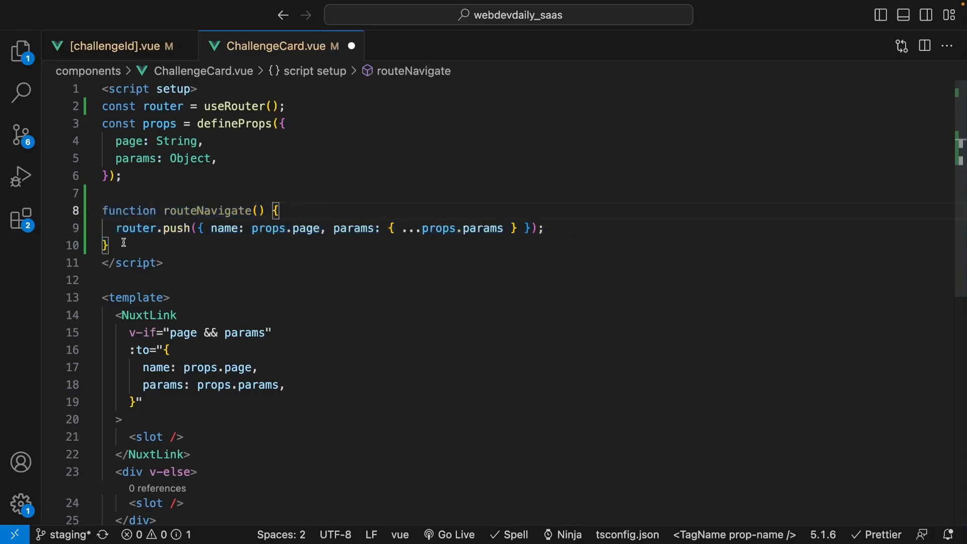
mouse_move(136, 229)
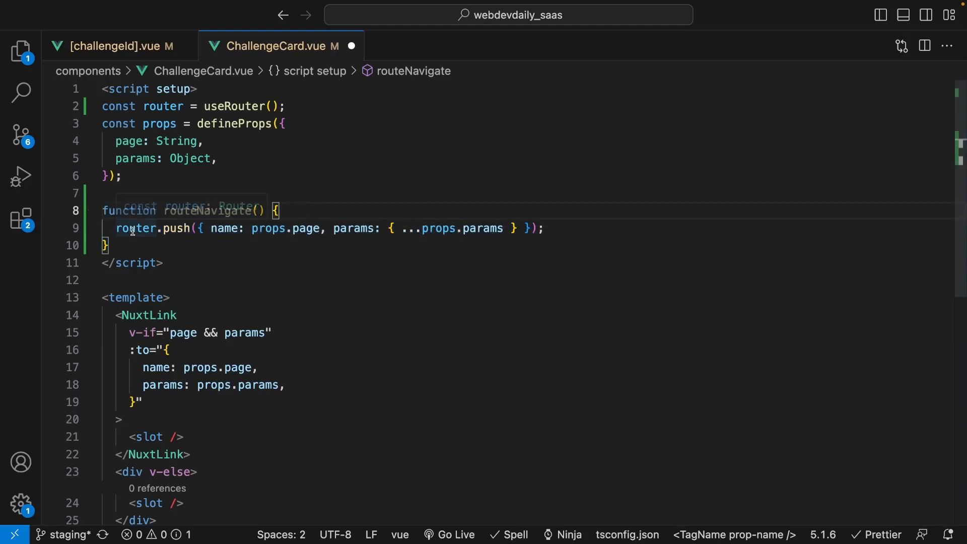
mouse_move(179, 228)
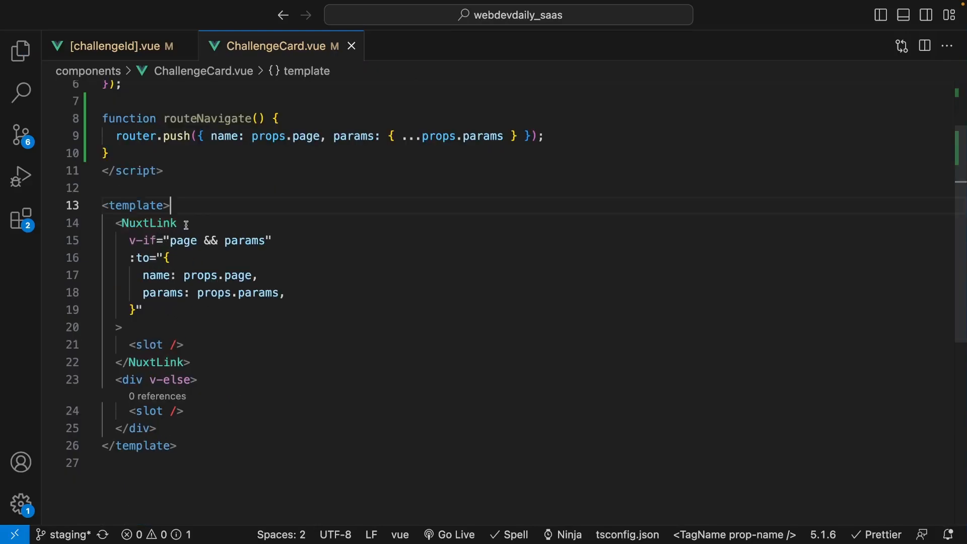
mouse_move(148, 223)
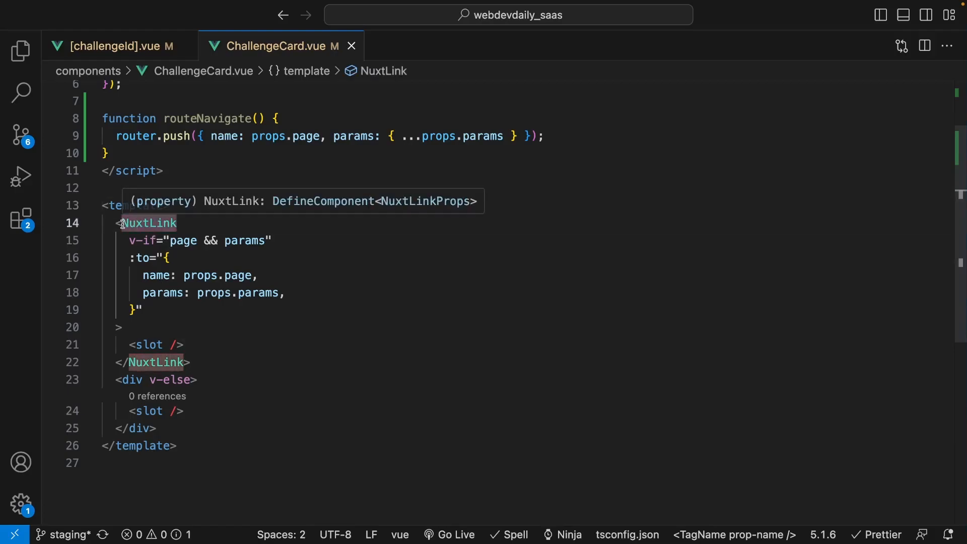
type("div")
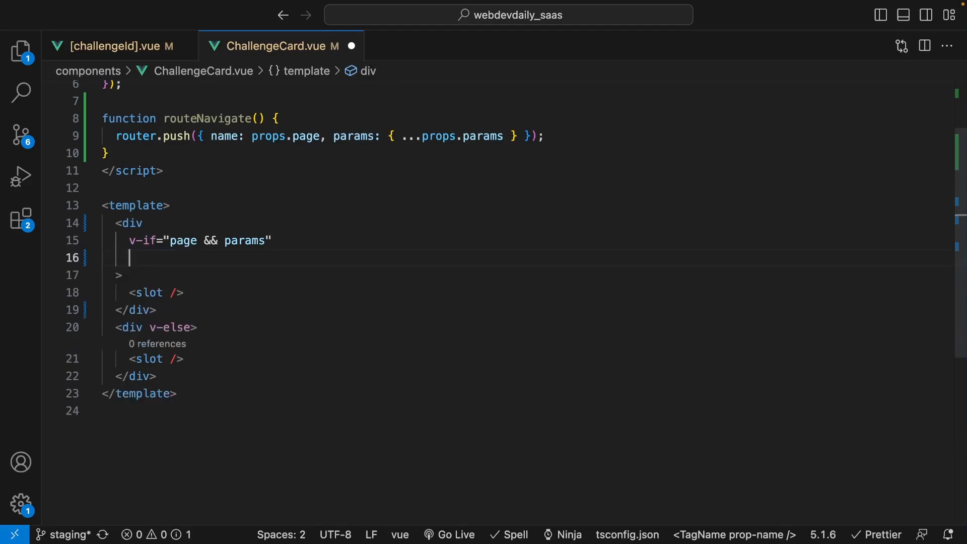
type("@click=\"")
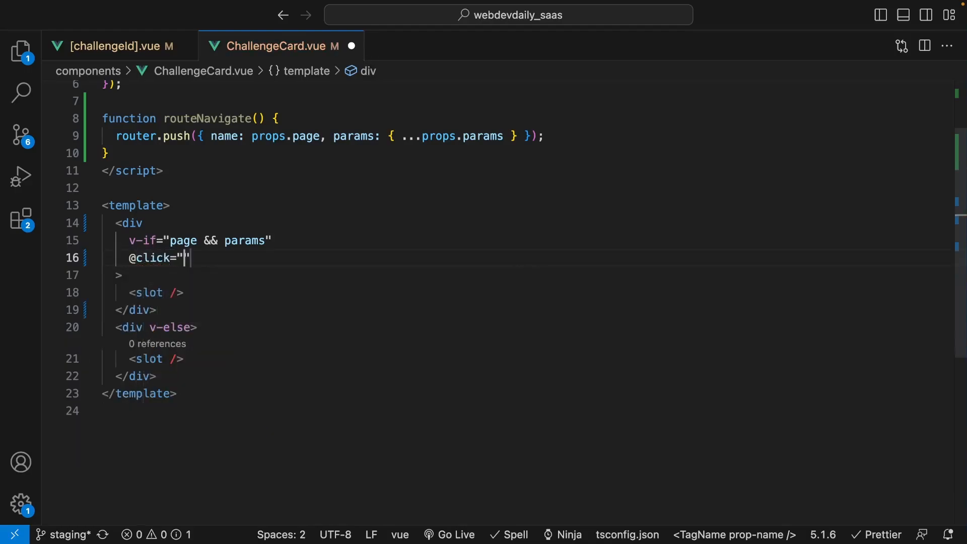
type("rout")
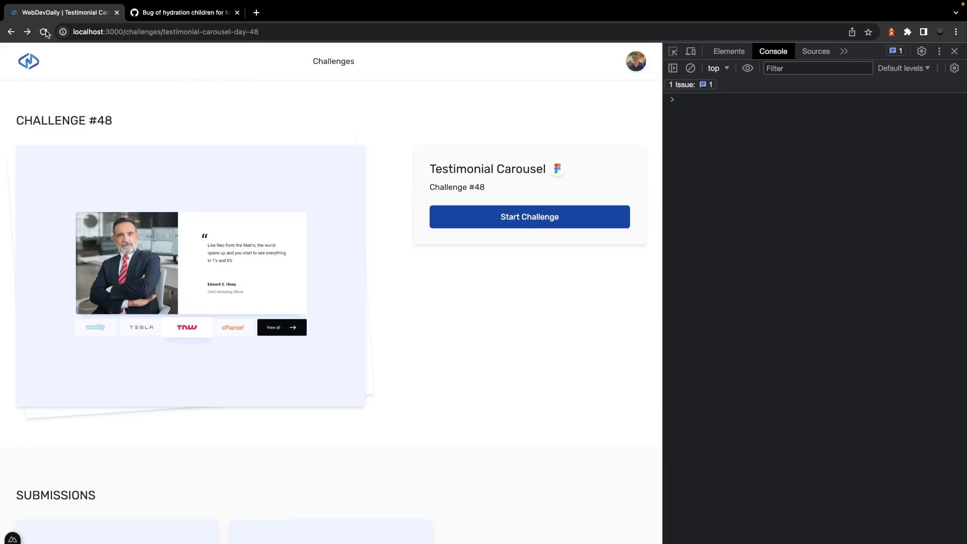
- Reload the challenge page and confirm the console lists no hydration mismatch warnings
left_click(43, 31)
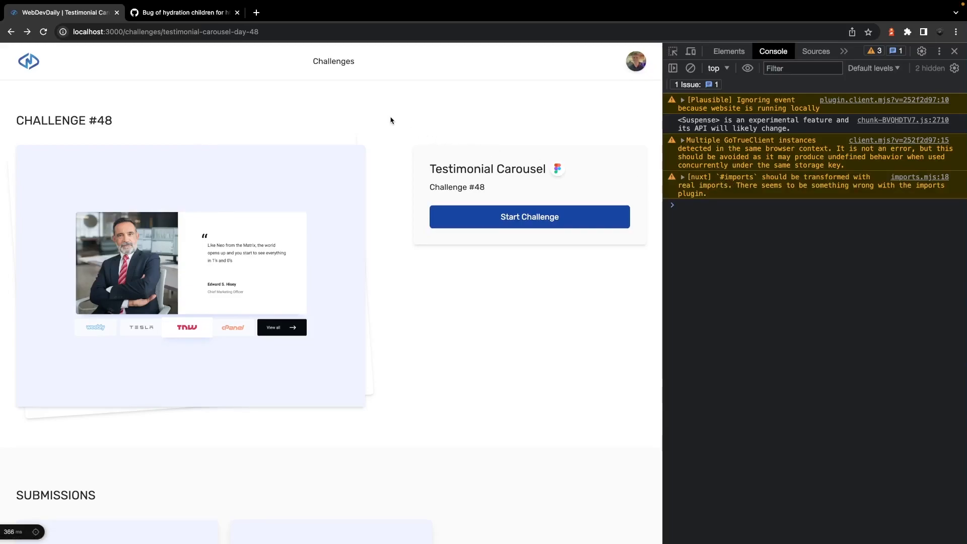
mouse_move(302, 122)
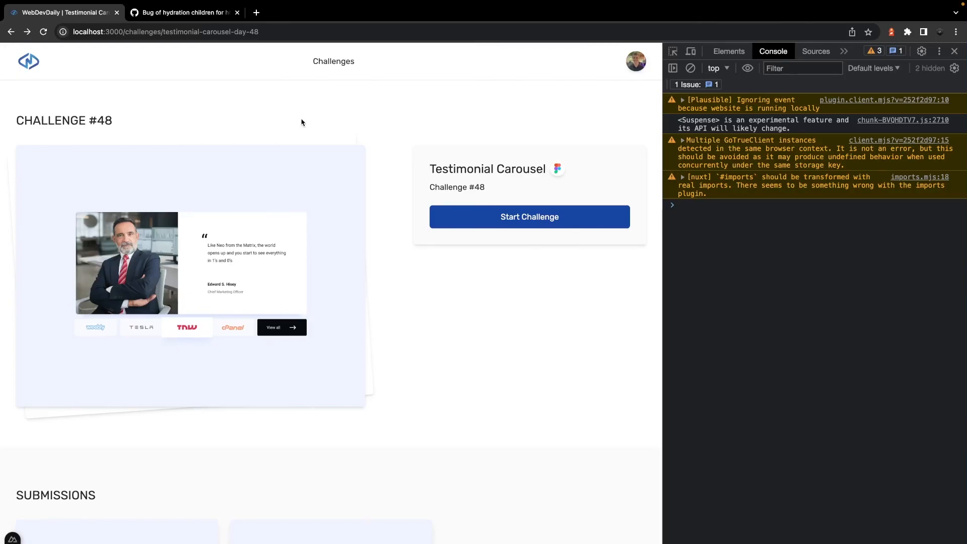
mouse_move(335, 120)
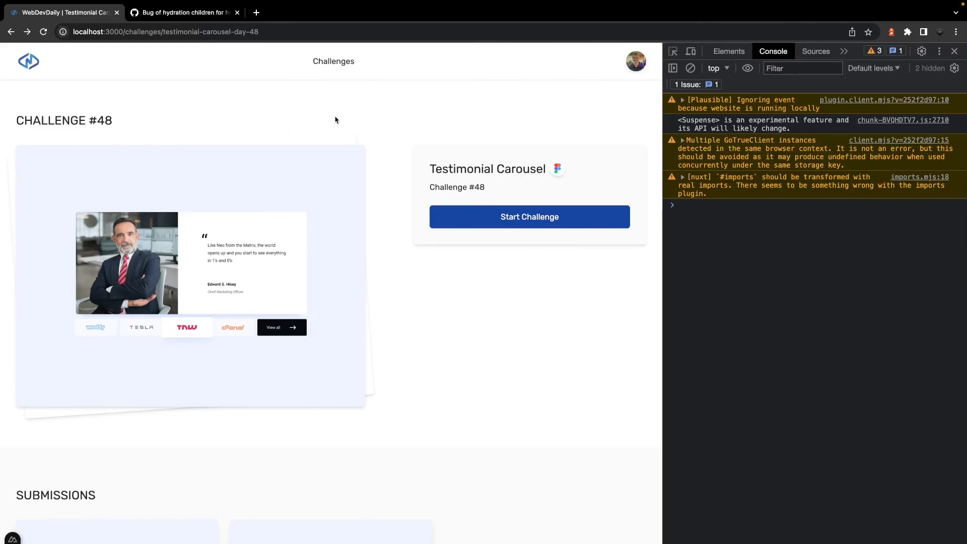
mouse_move(307, 113)
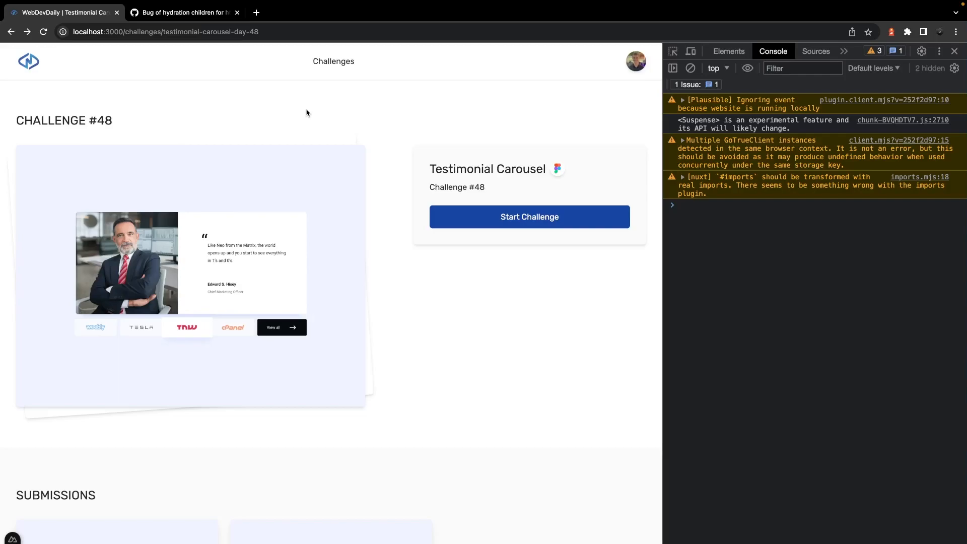
mouse_move(350, 119)
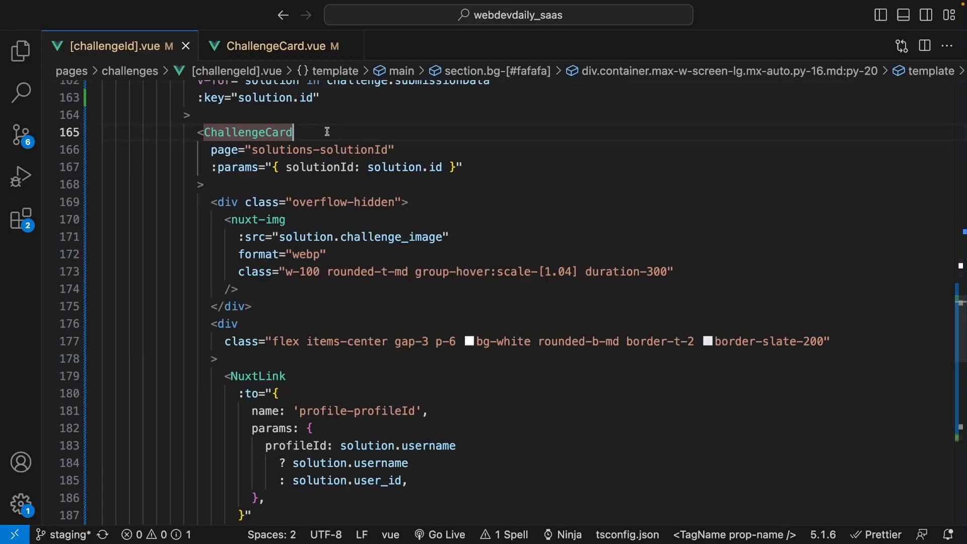
mouse_move(327, 138)
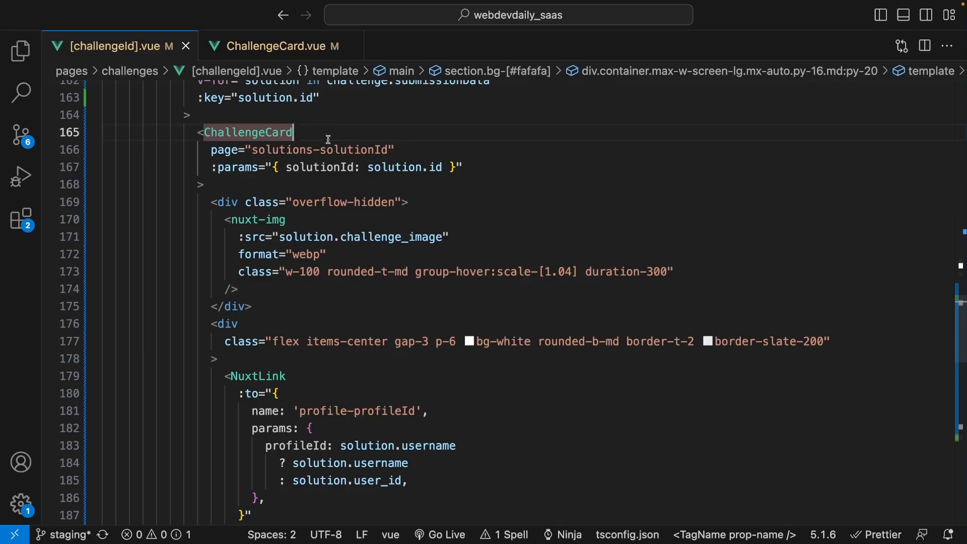